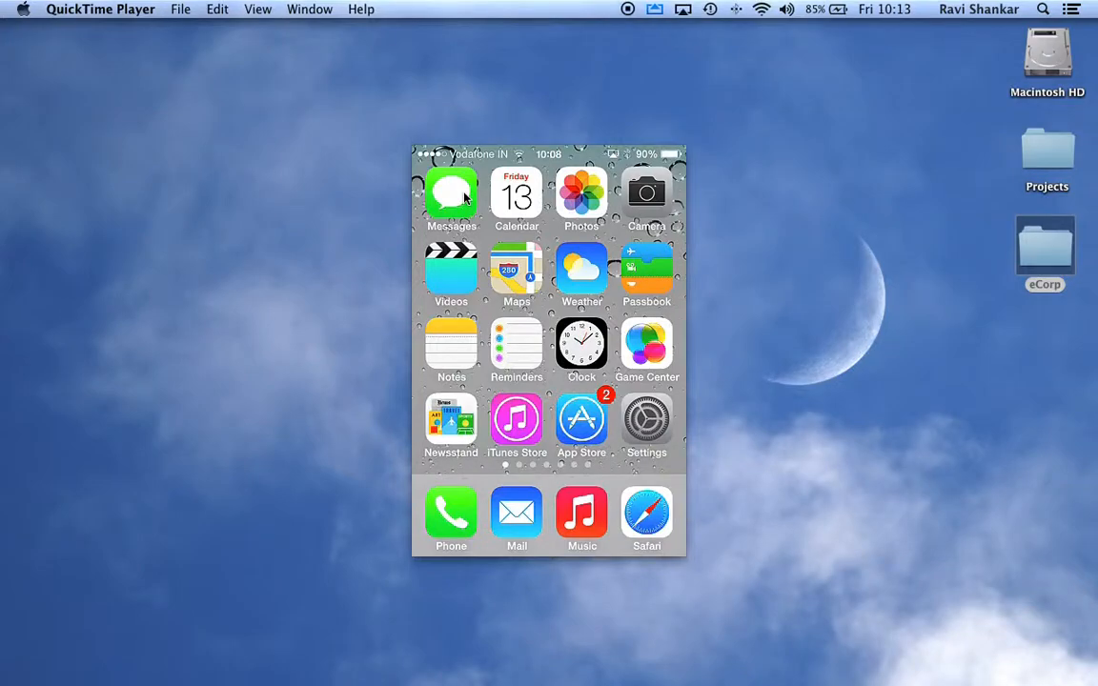
mouse_move(460, 296)
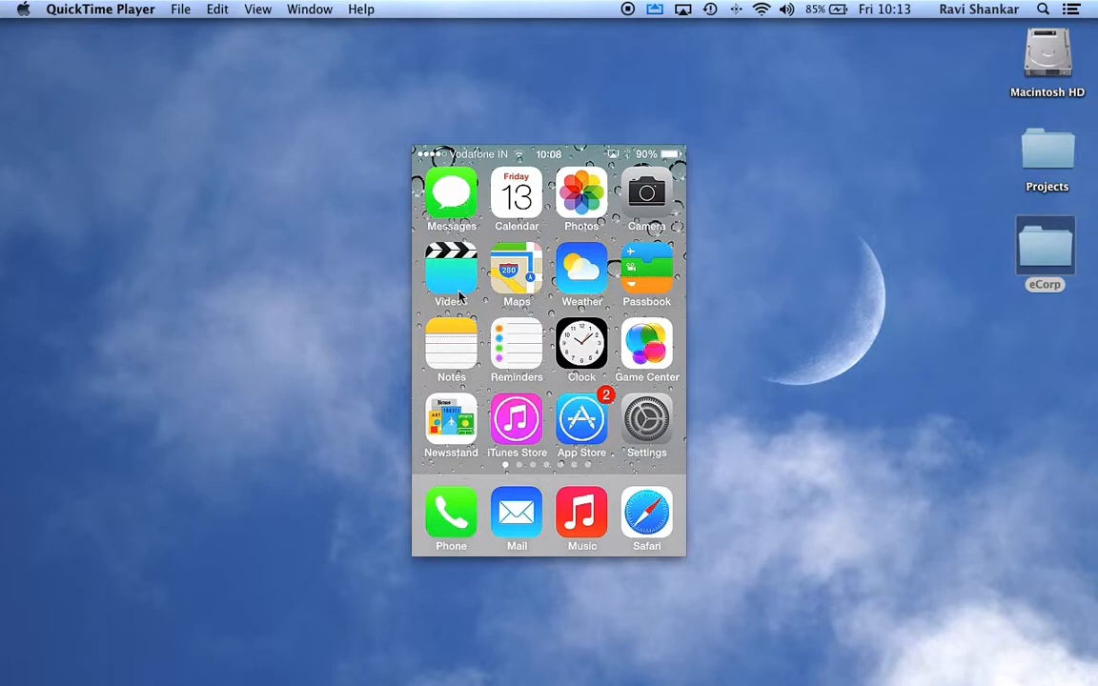
mouse_move(427, 274)
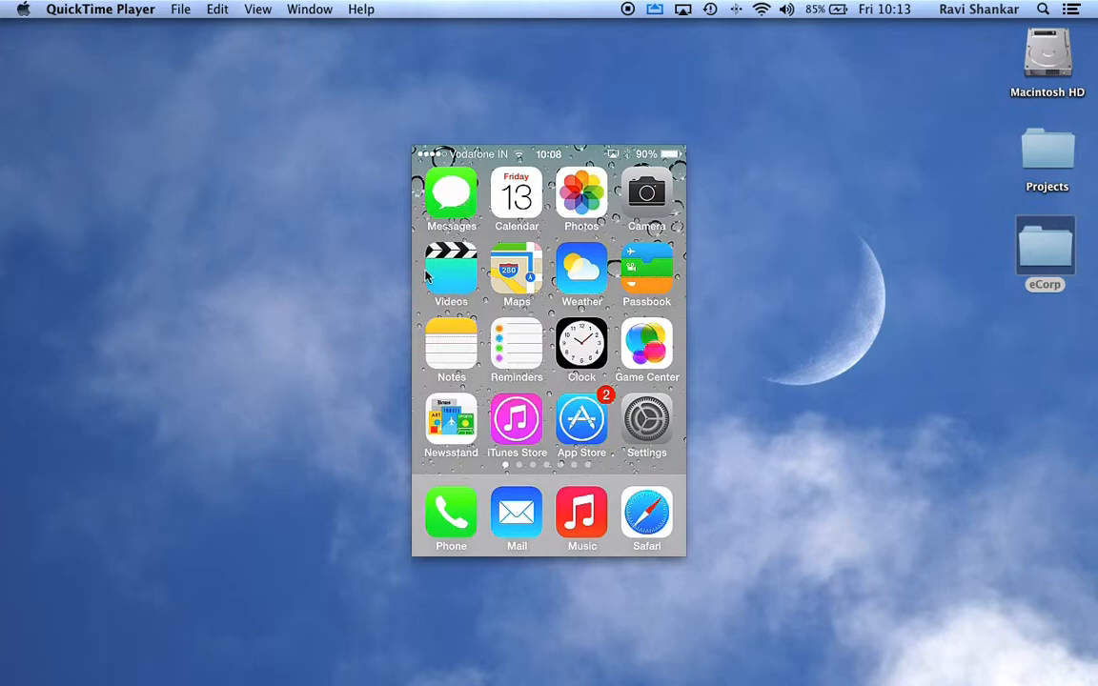
mouse_move(495, 294)
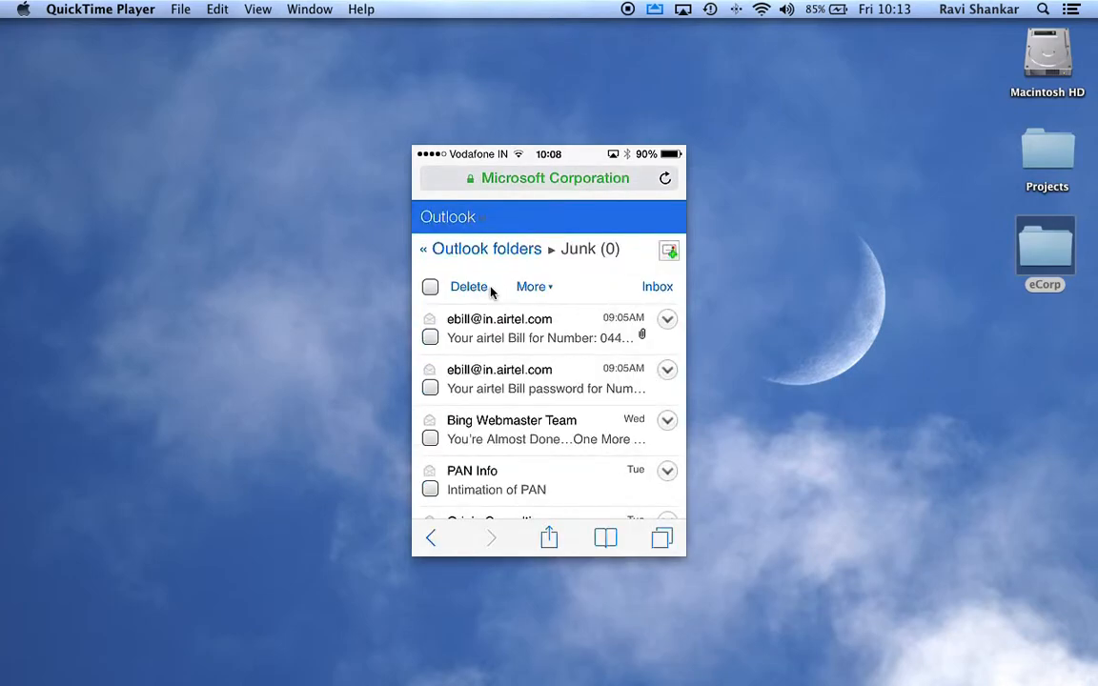
Show Safari's bookmarks and switch to the @ Shared Links list of tweeted TUAW links
left_click(606, 538)
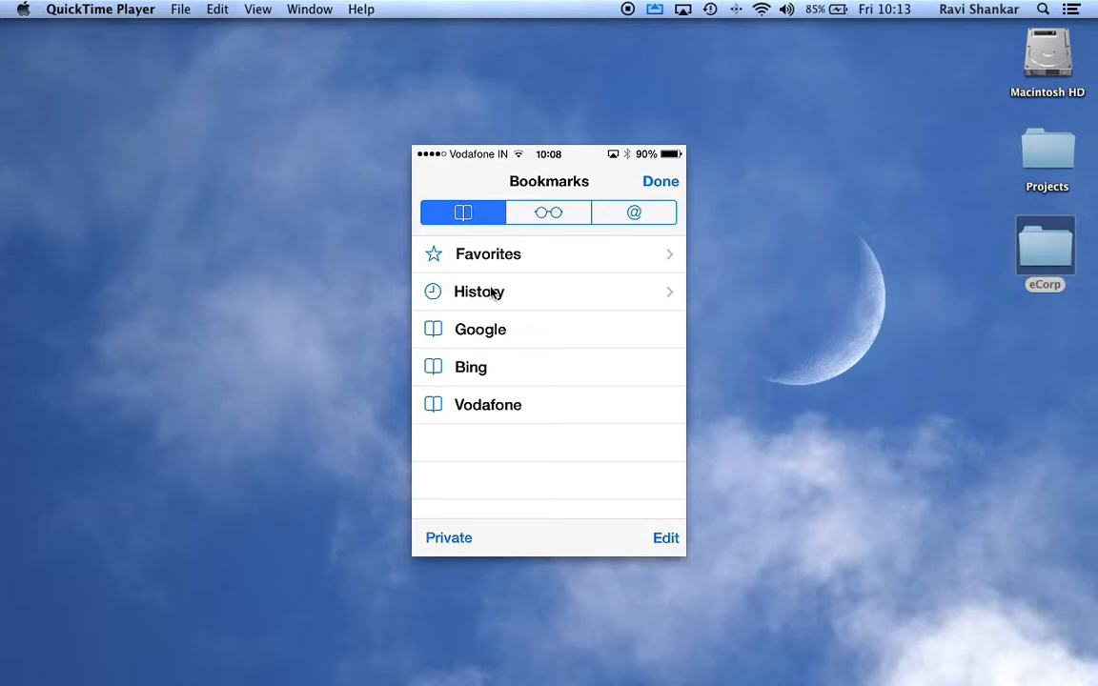
left_click(633, 211)
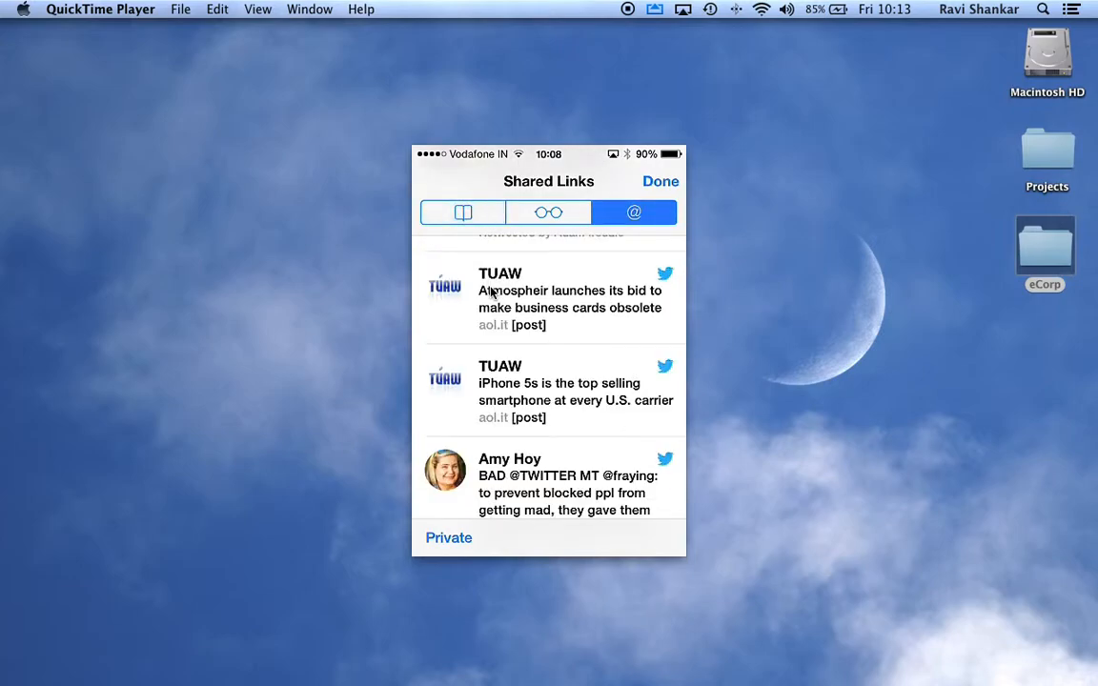
Scroll down through the Shared Links tweets, then return to the iPhone home screen
scroll("down", 3)
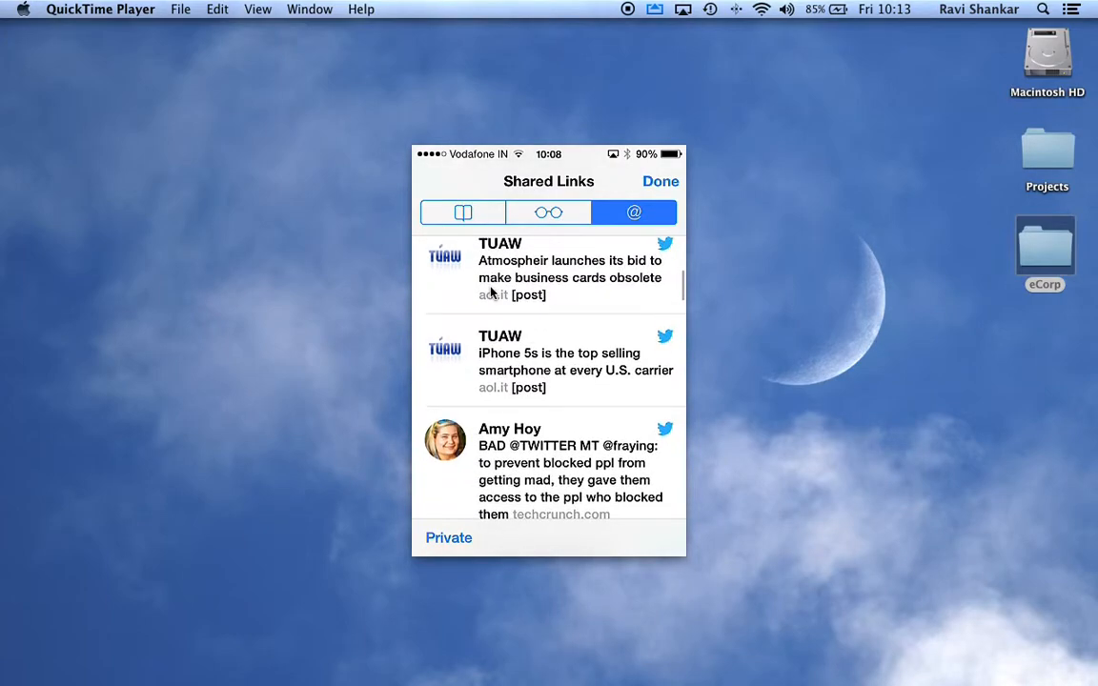
scroll("down", 3)
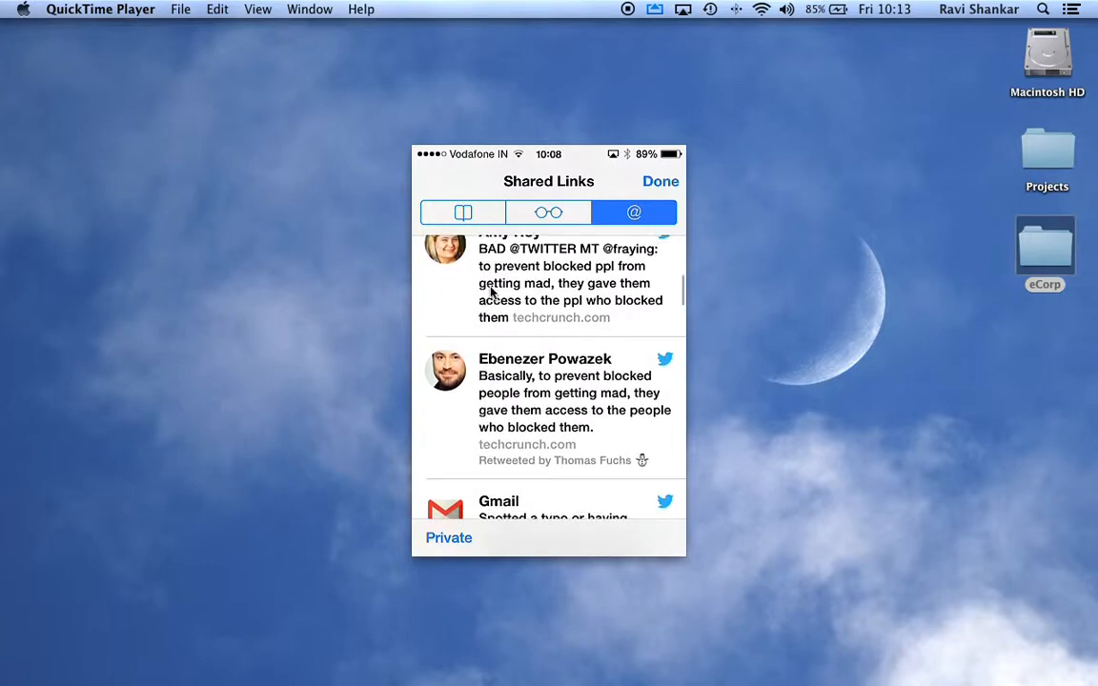
scroll("down", 3)
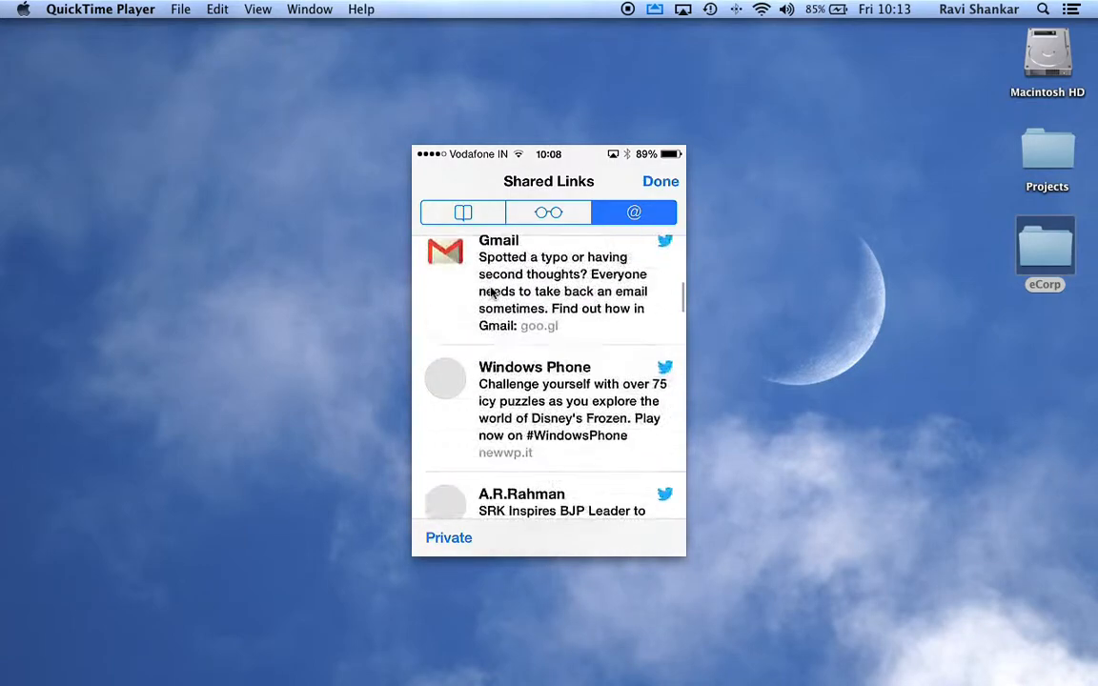
scroll("down", 3)
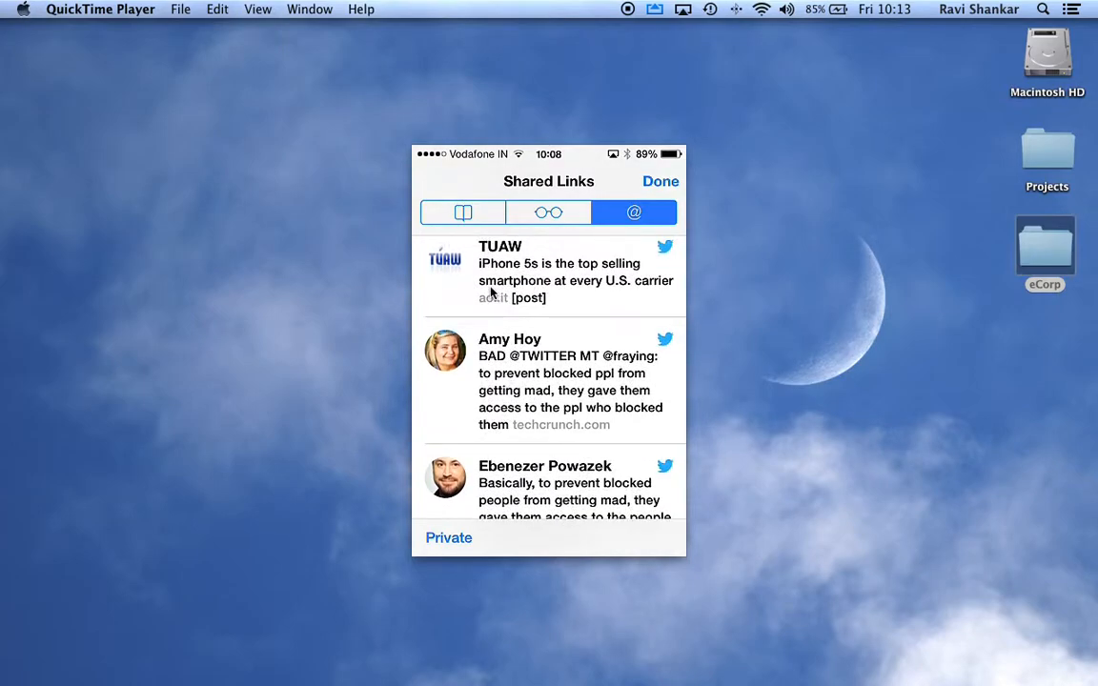
scroll("down", 3)
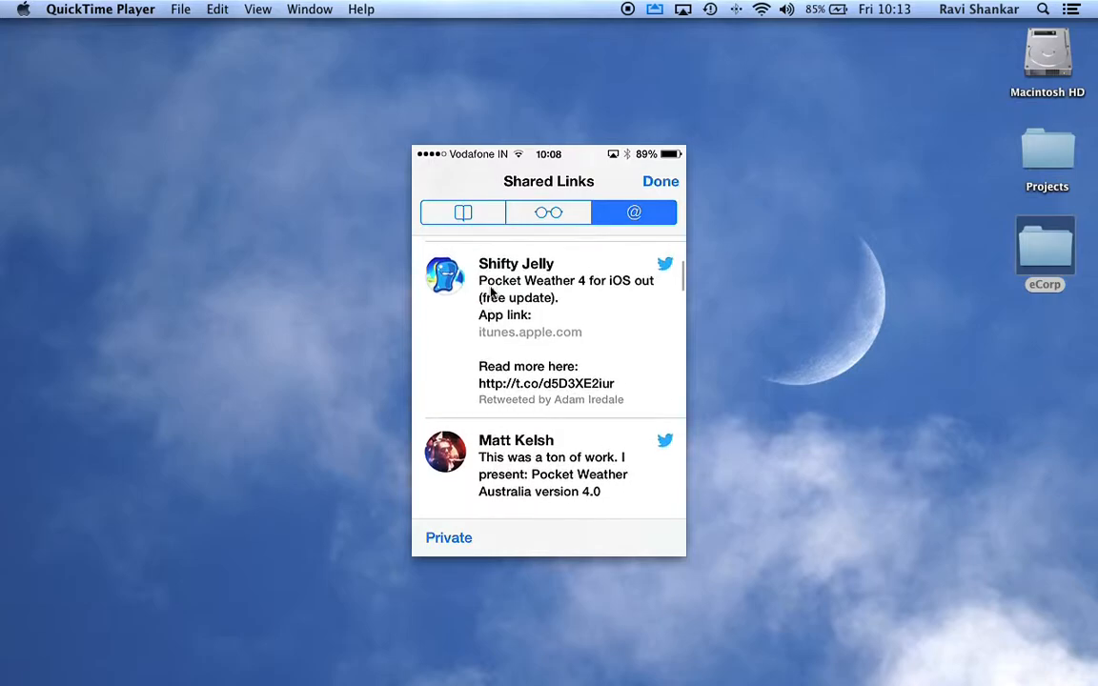
scroll("down", 3)
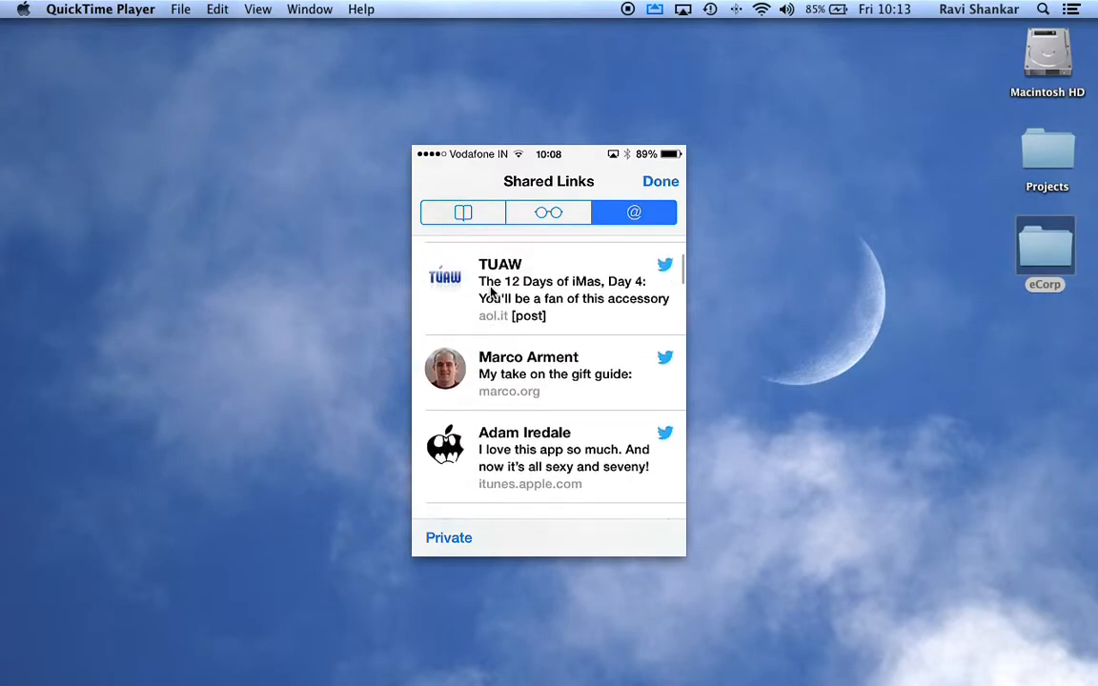
scroll("down", 3)
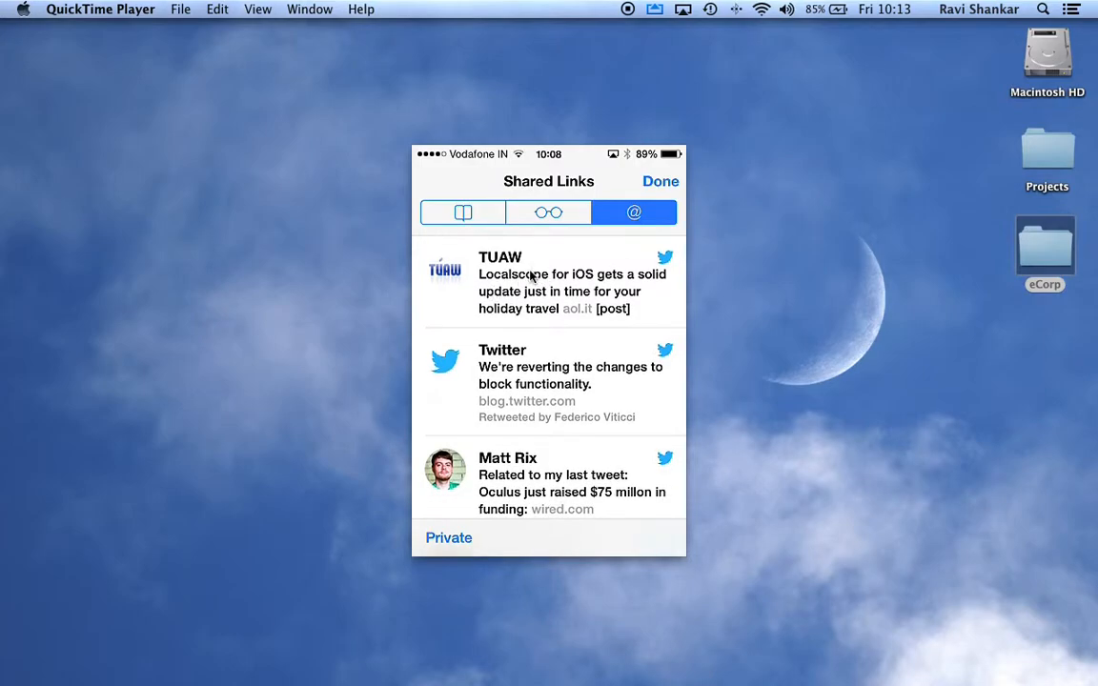
left_click(660, 182)
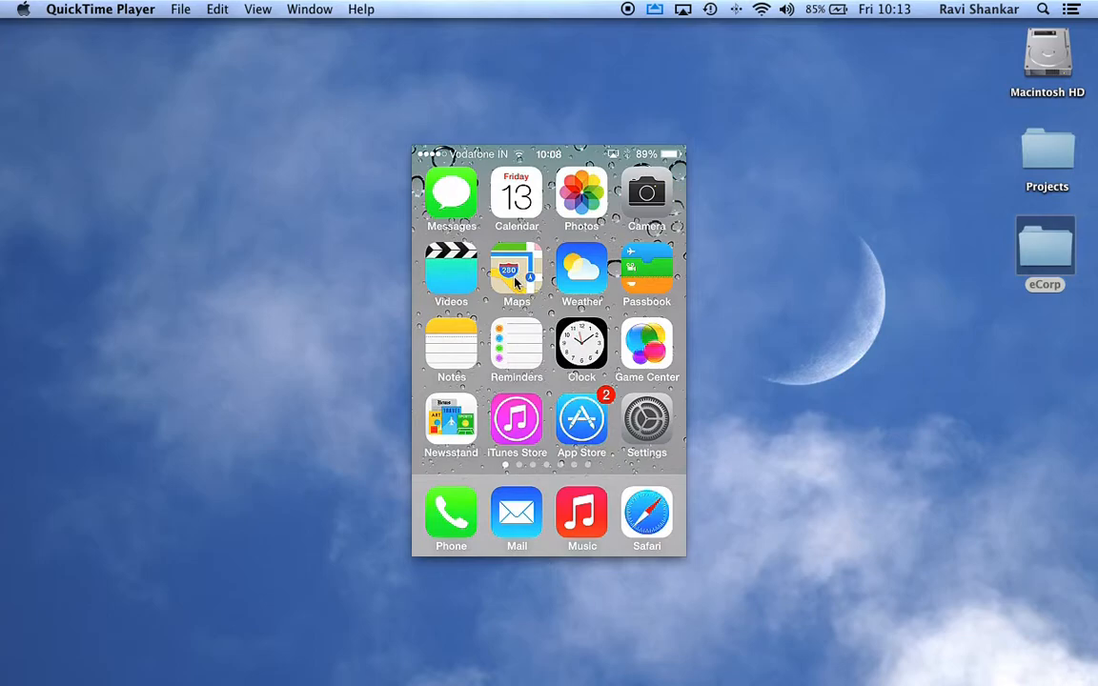
left_click(646, 419)
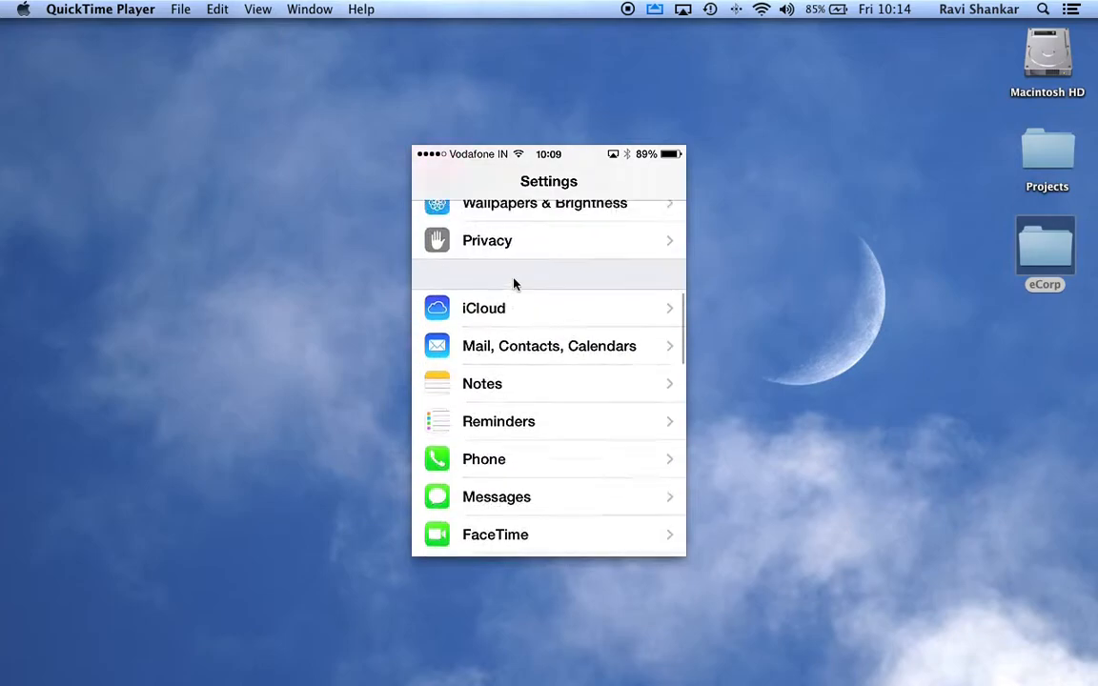
scroll("down", 3)
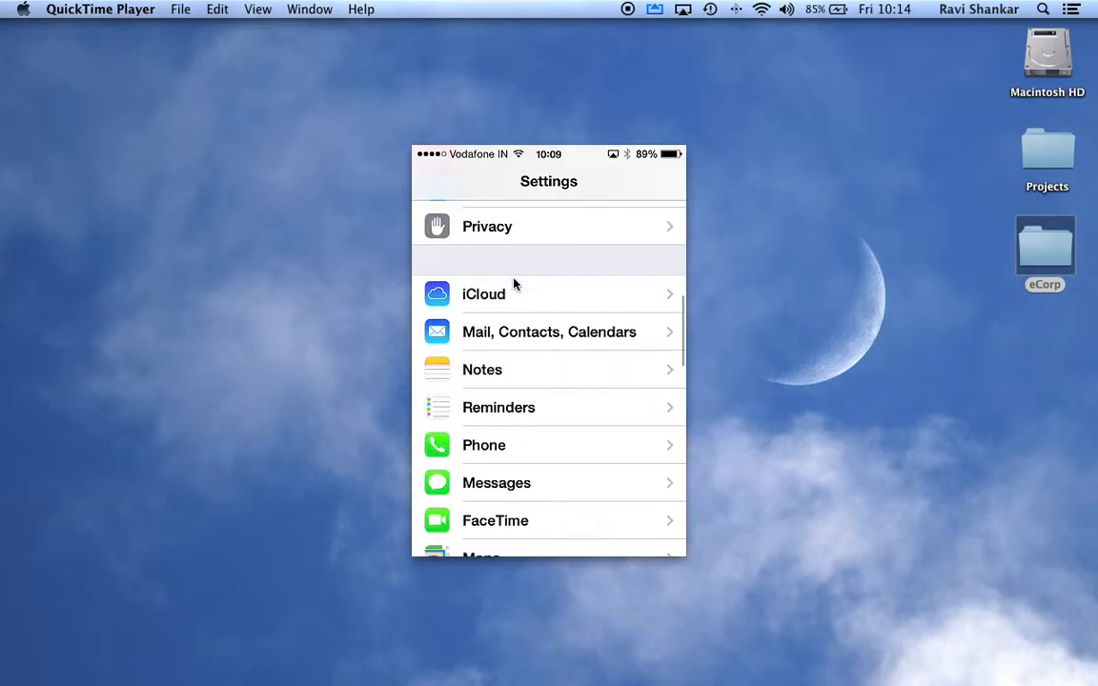
scroll("down", 3)
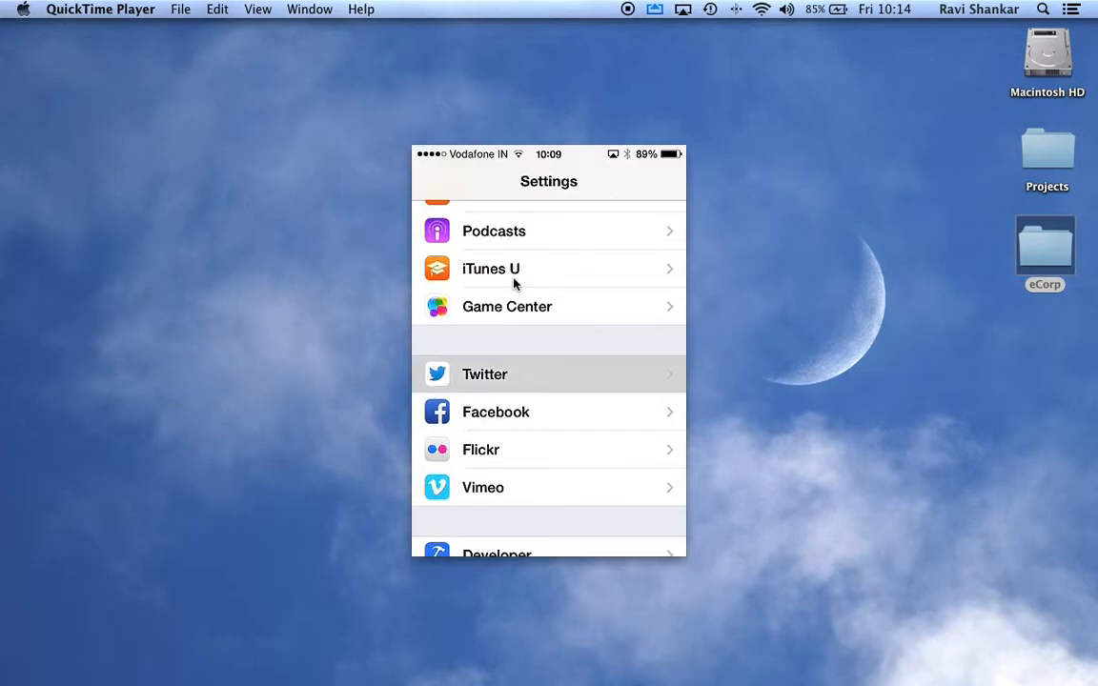
left_click(485, 374)
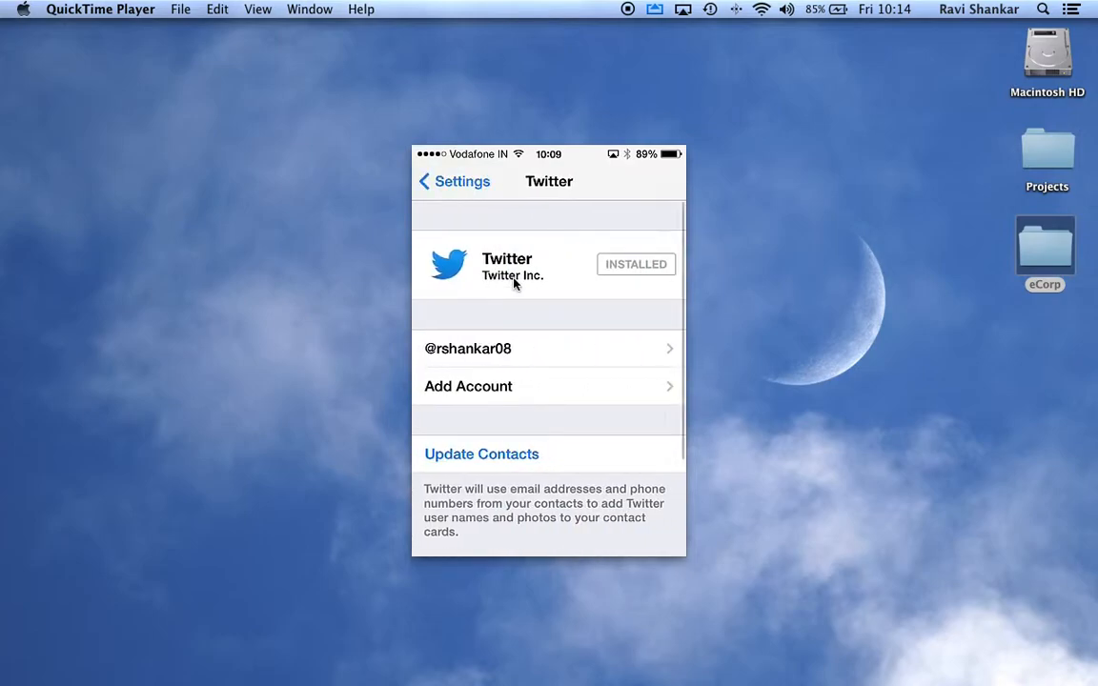